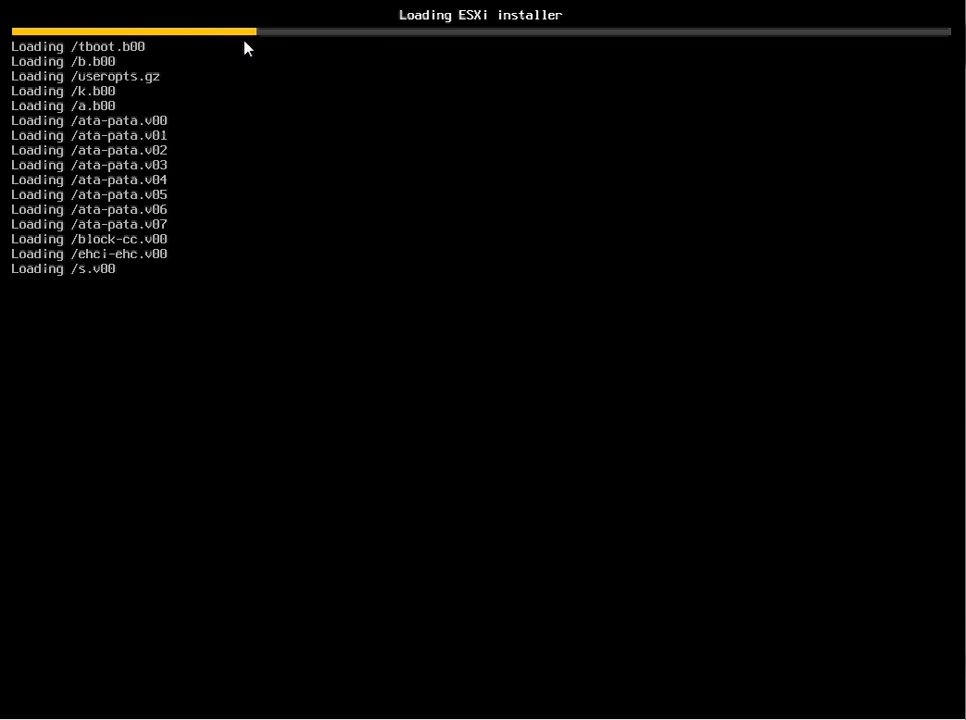
mouse_move(330, 56)
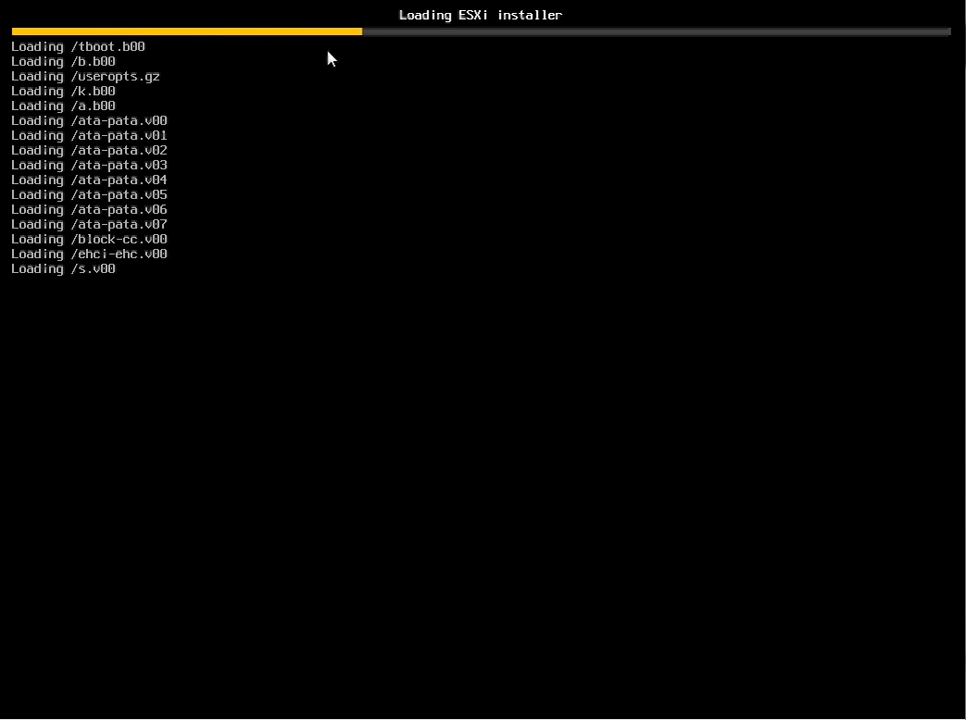
mouse_move(380, 68)
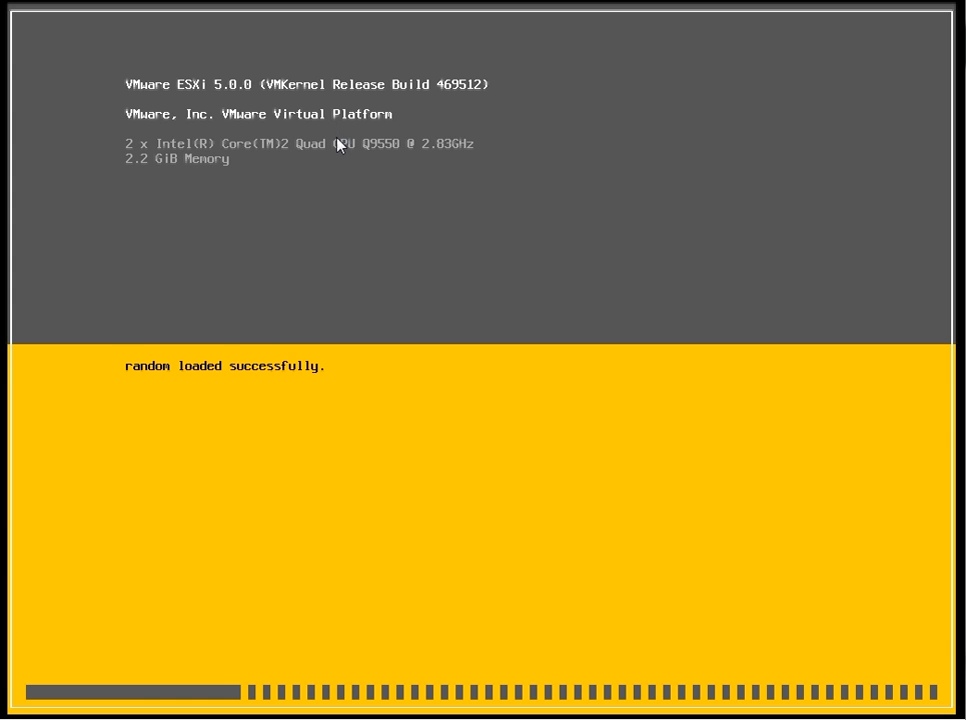
mouse_move(338, 152)
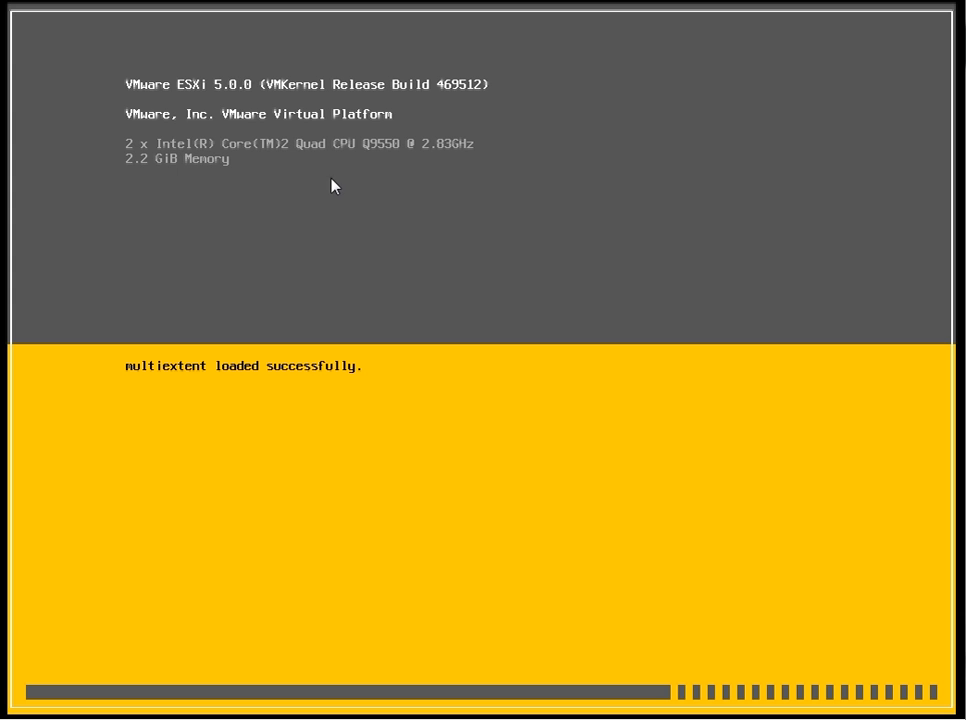
mouse_move(322, 196)
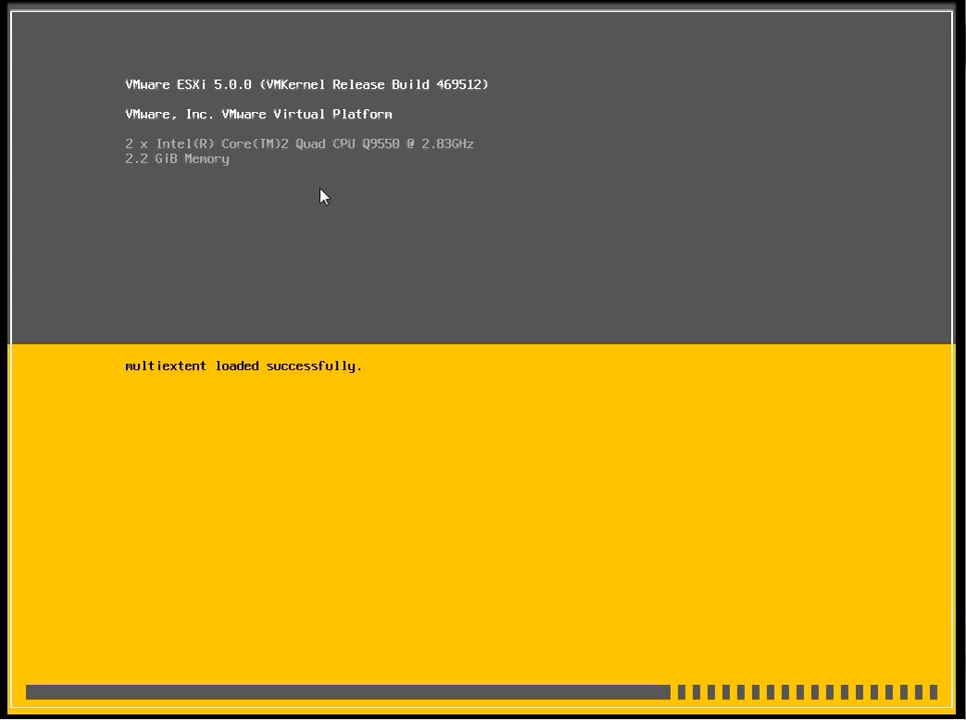
mouse_move(332, 204)
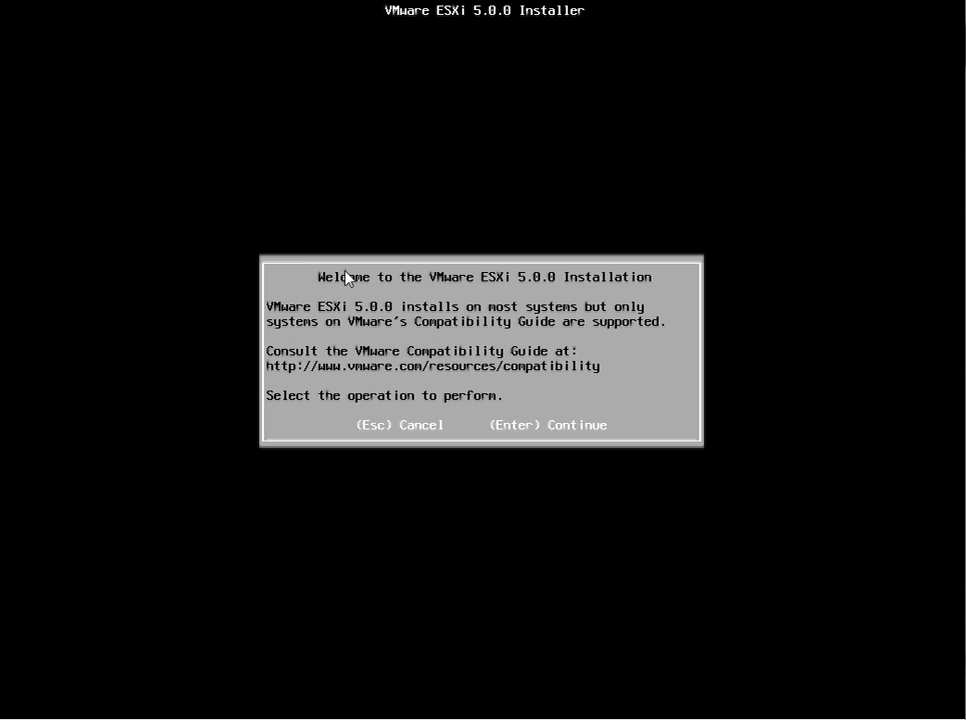
mouse_move(366, 308)
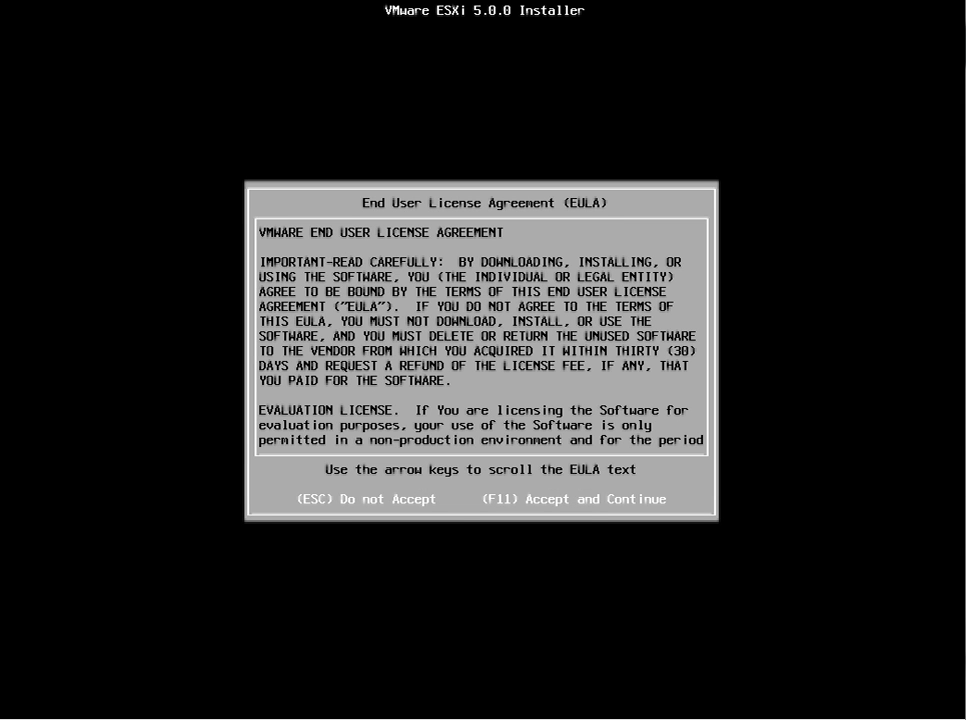
Accept the ESXi 5.0.0 license agreement with F11 to reach disk selection
key("f11")
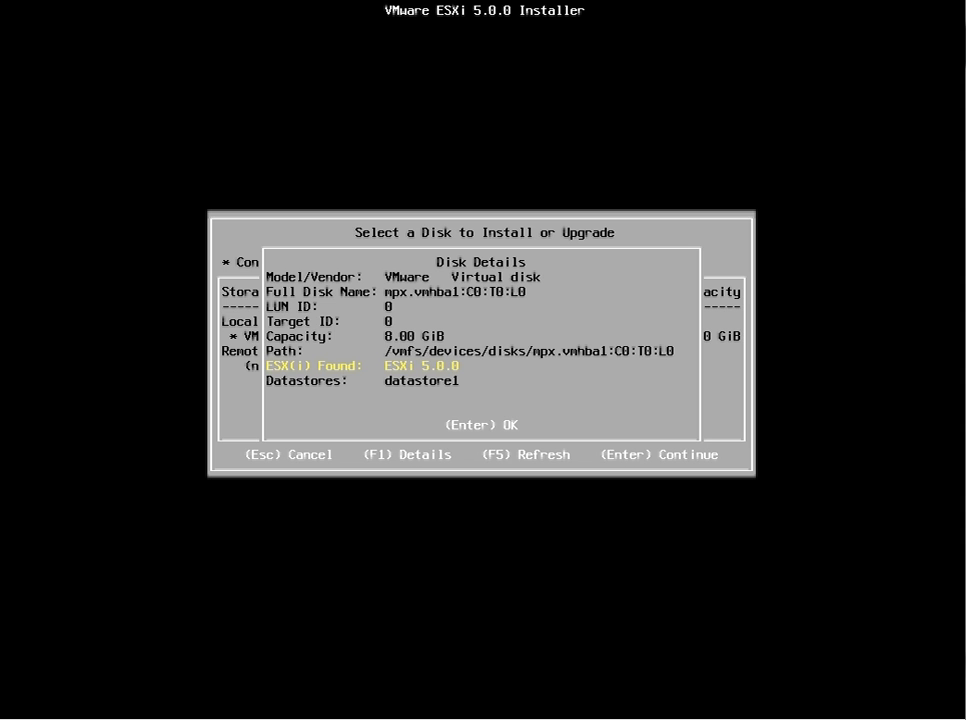
Dismiss the disk details and keep the virtual disk with existing ESXi 5.0.0 as target
key("Return")
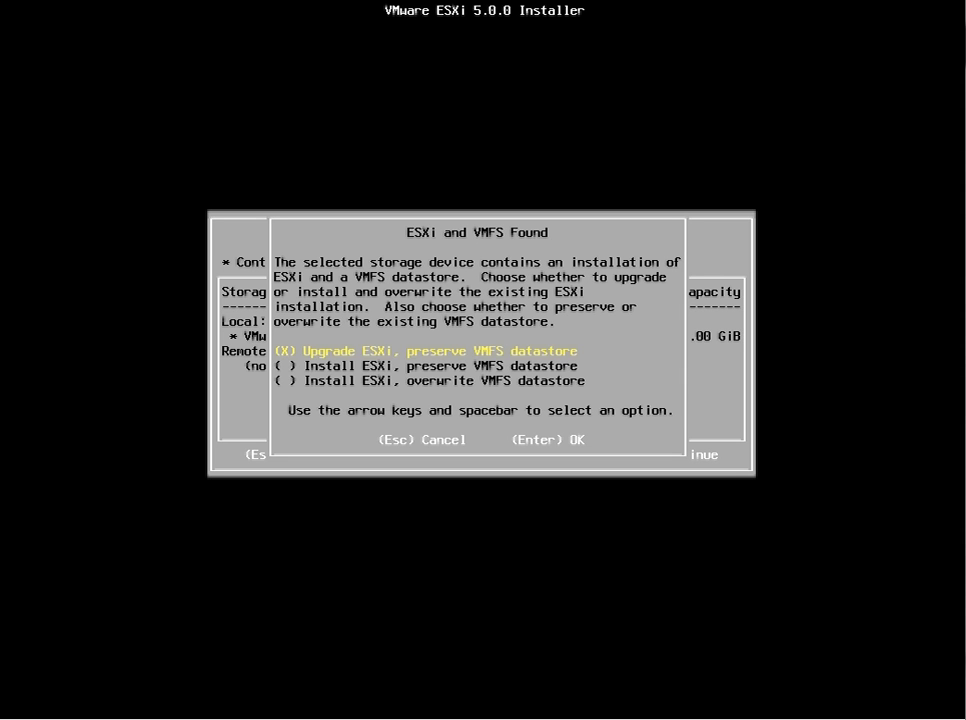
Choose a fresh ESXi install instead of upgrading the existing installation
key("Down")
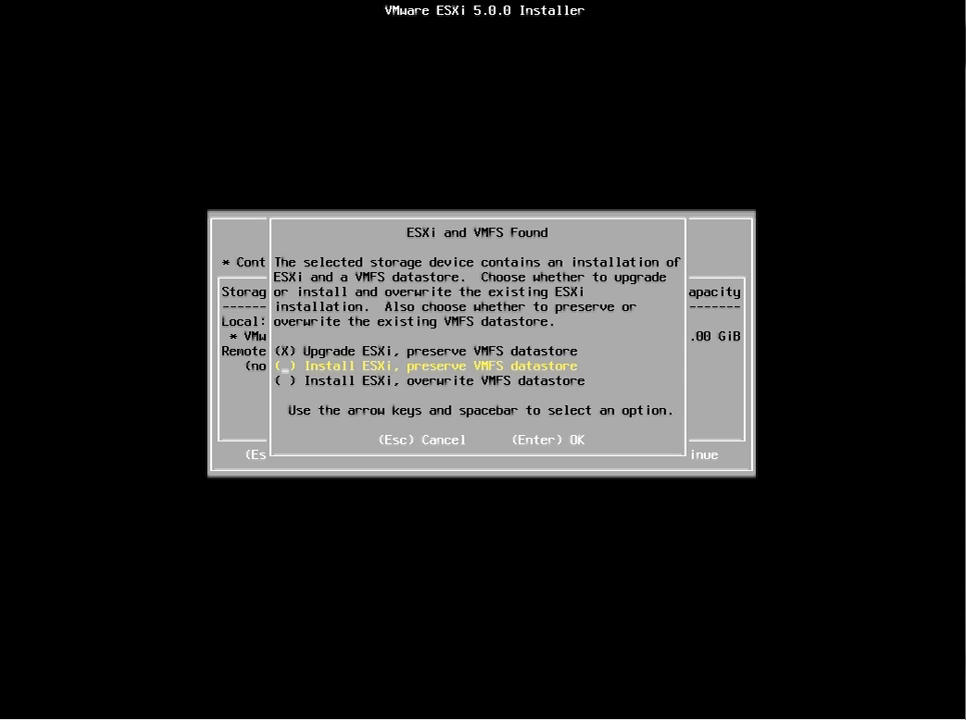
key("Down")
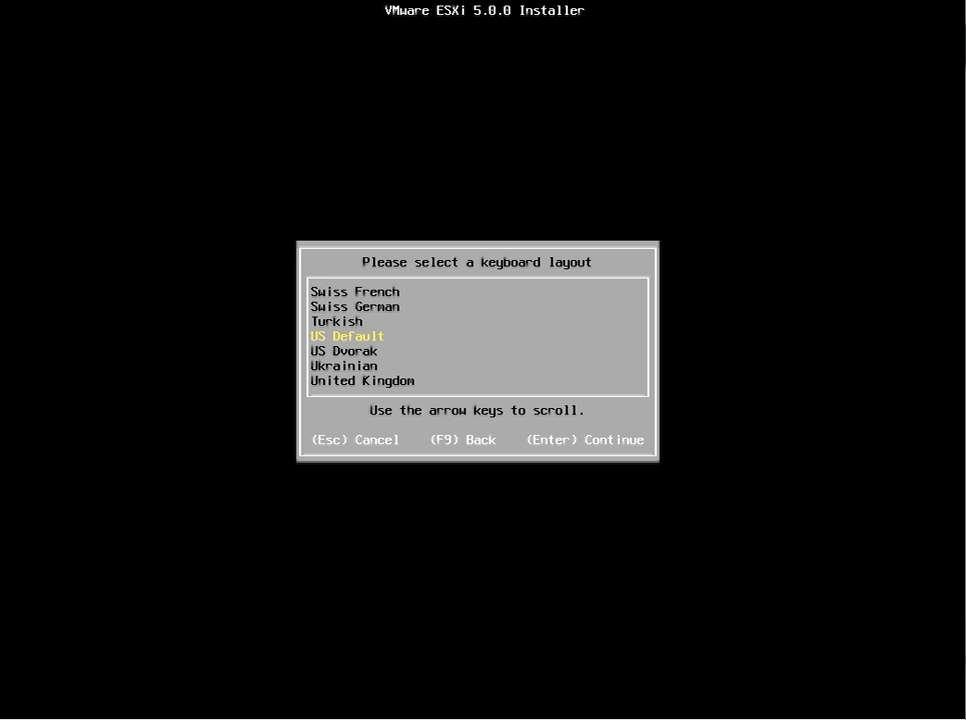
Keep the US Default keyboard layout and enter the root password in both fields
key("Return")
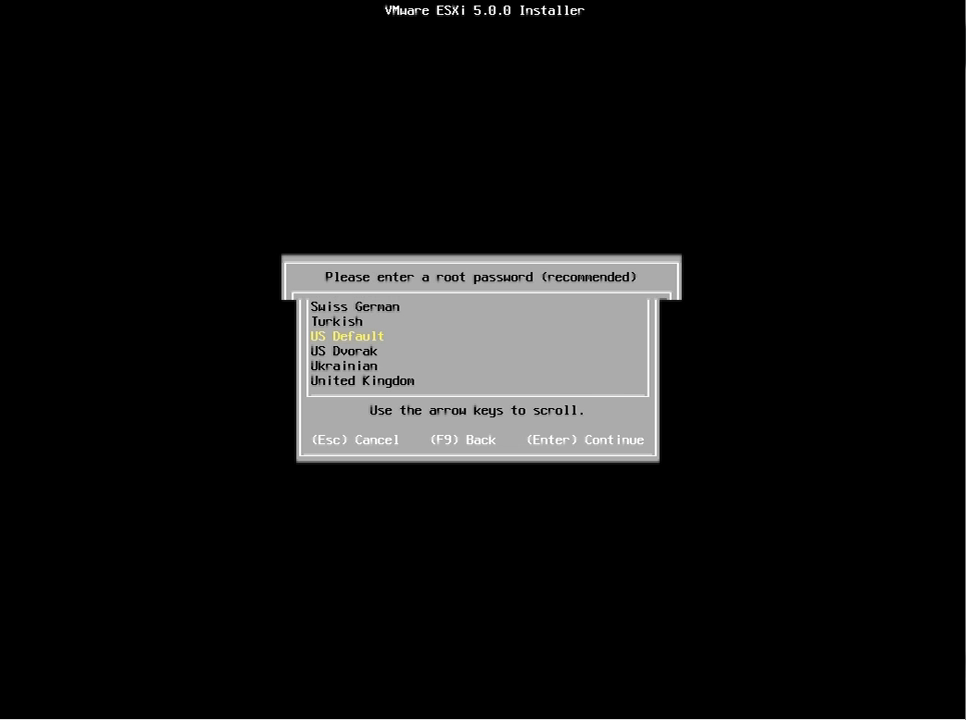
key("Return")
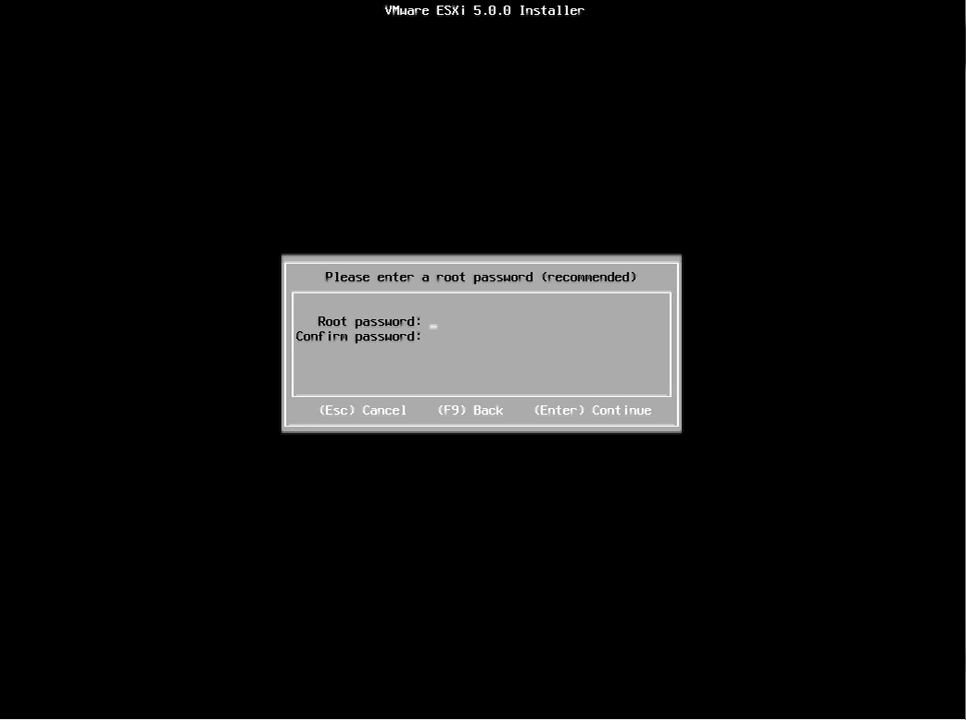
type("*")
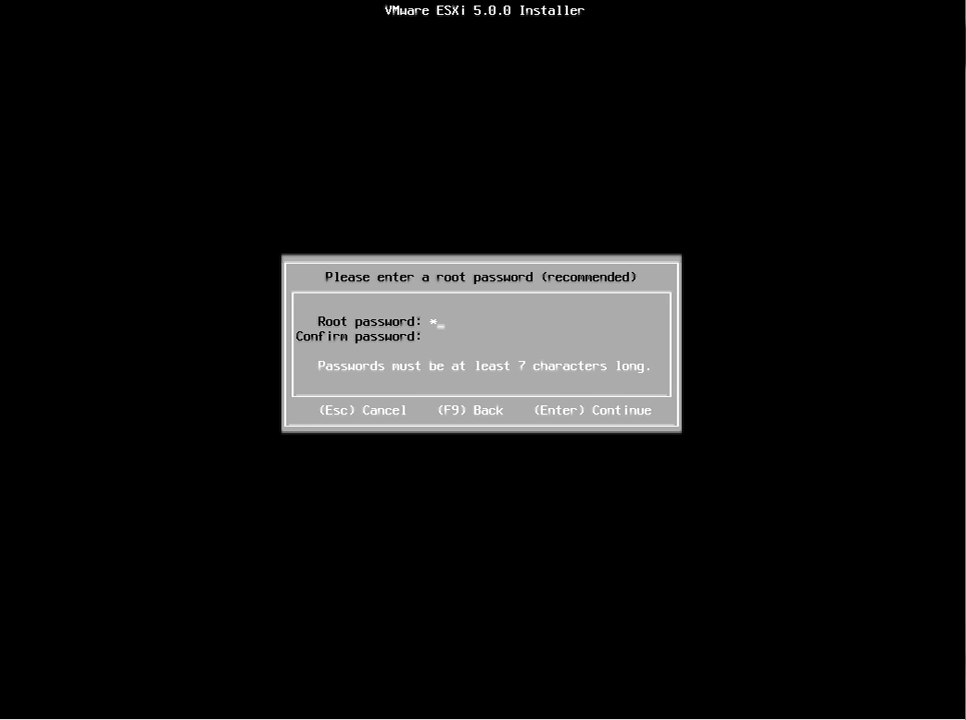
type("password")
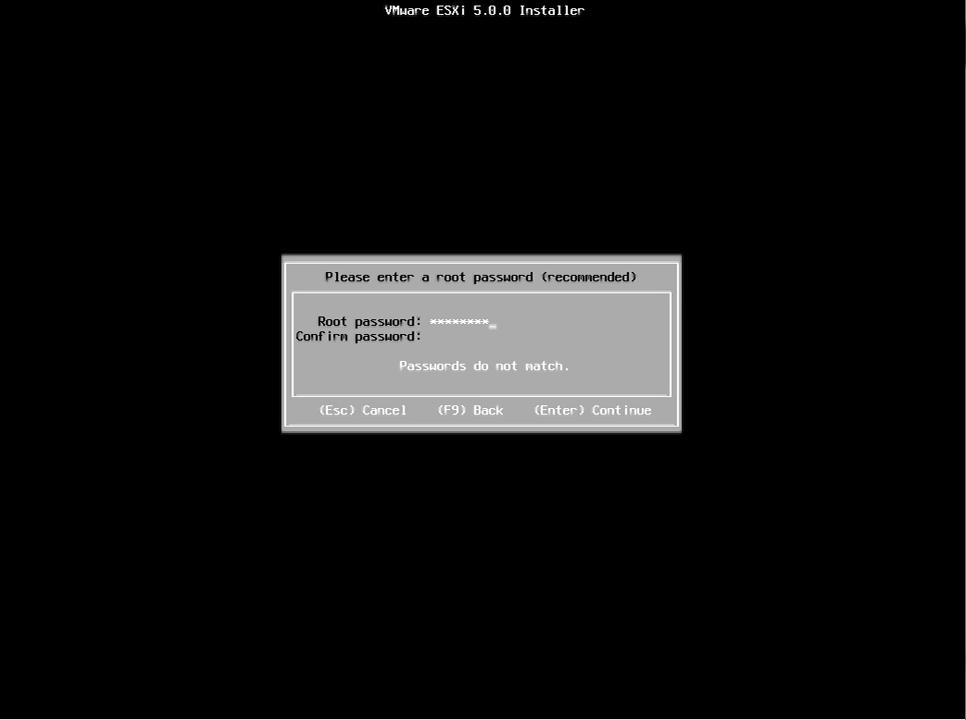
type("**")
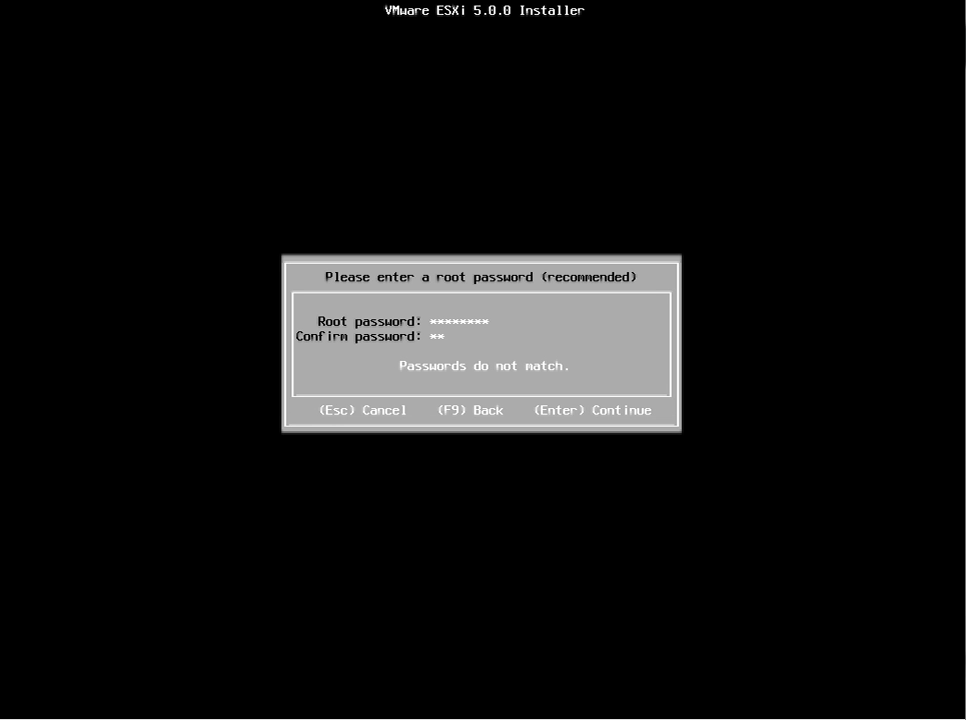
type("******")
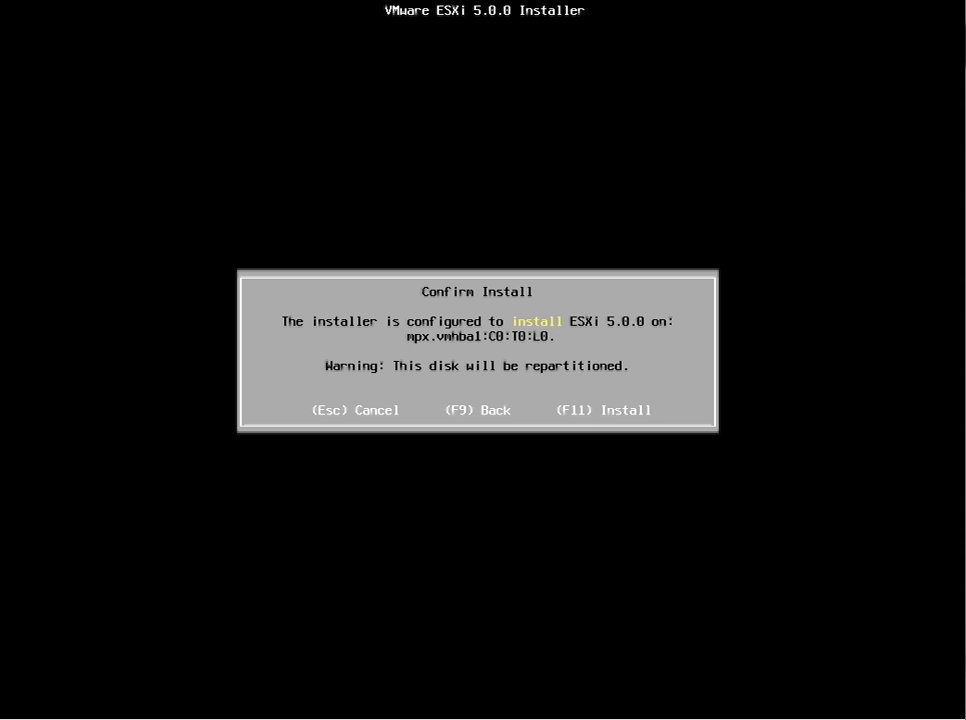
Confirm the install with F11 despite the repartition warning and let it run
key("F11")
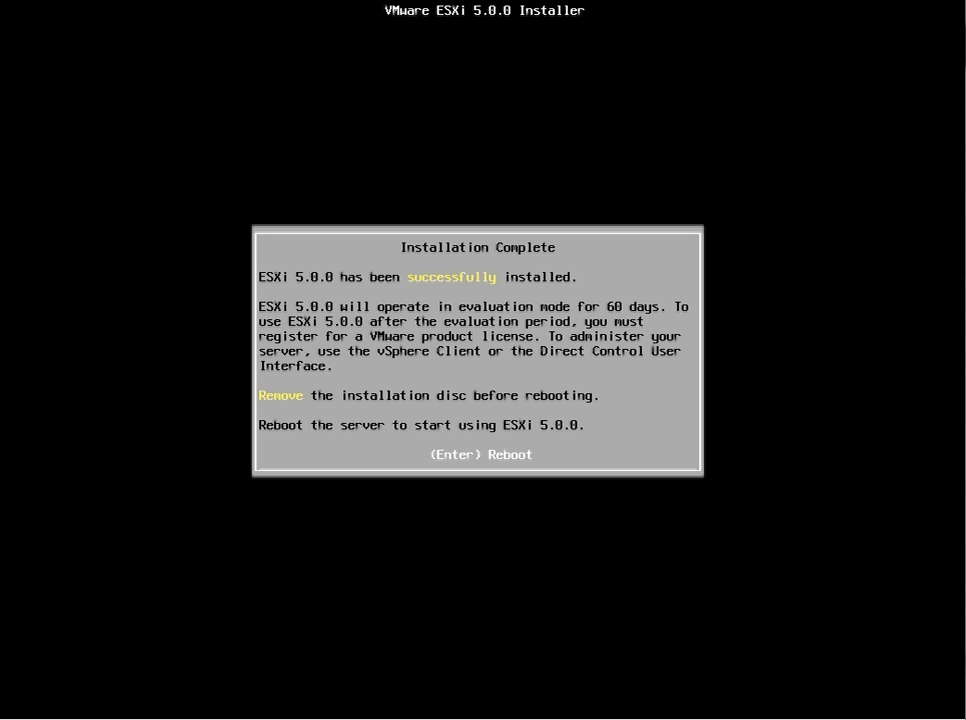
Reboot the server from the Installation Complete screen into the new ESXi 5.0.0
key("Return")
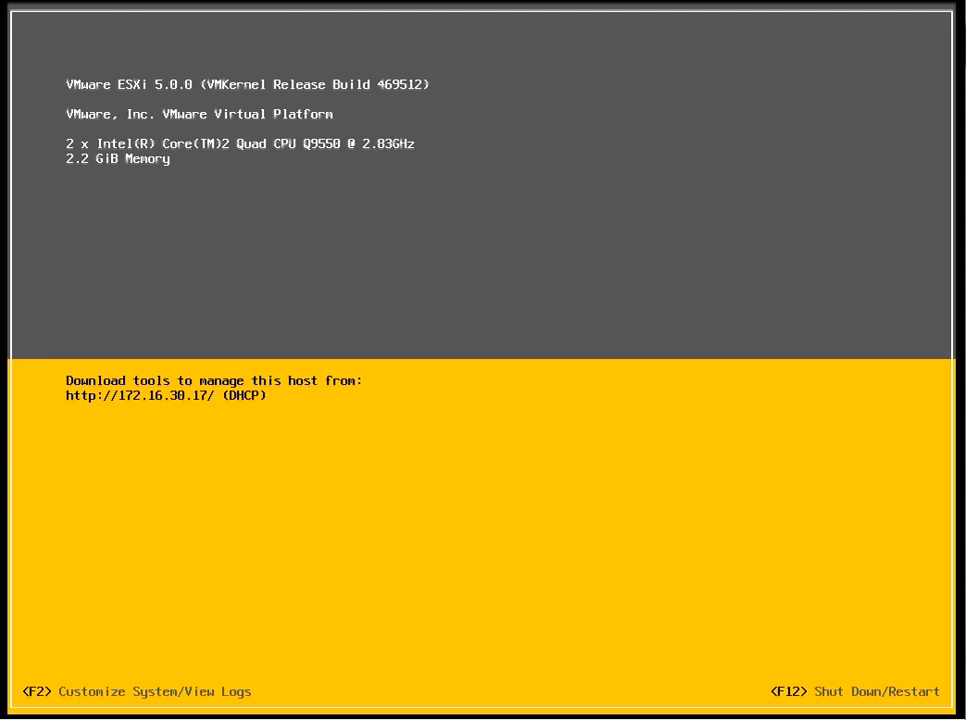
mouse_move(290, 188)
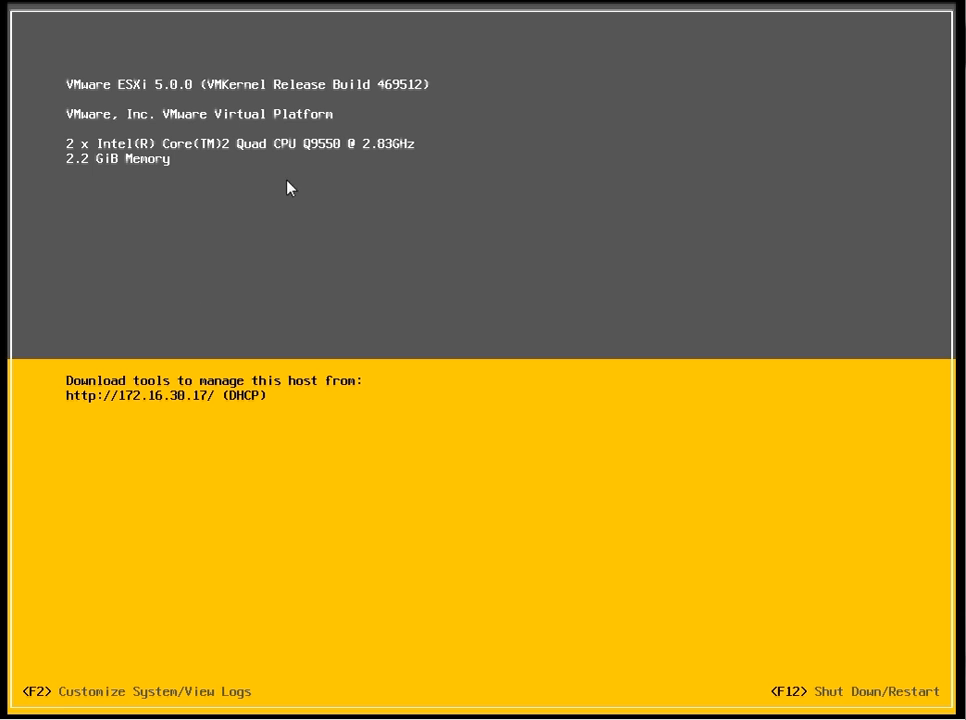
mouse_move(194, 700)
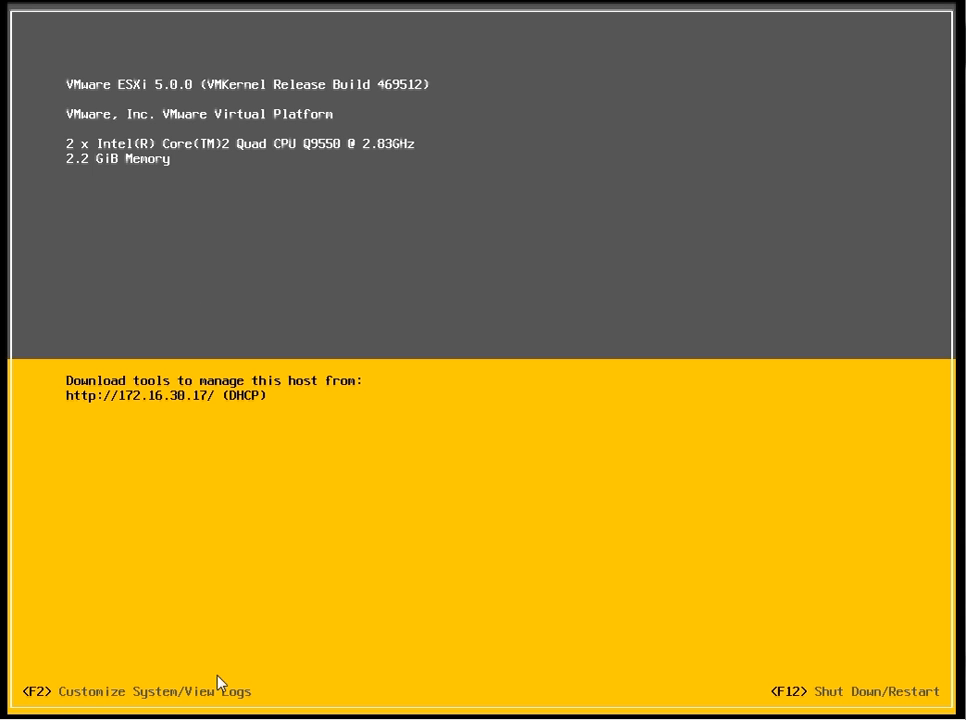
mouse_move(304, 618)
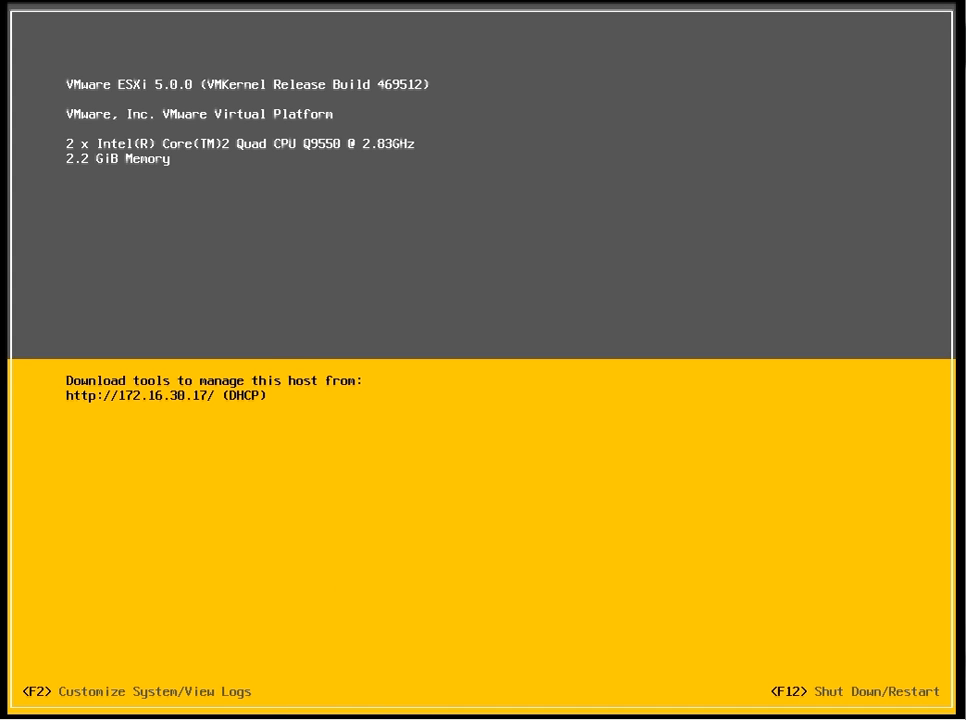
key("f2")
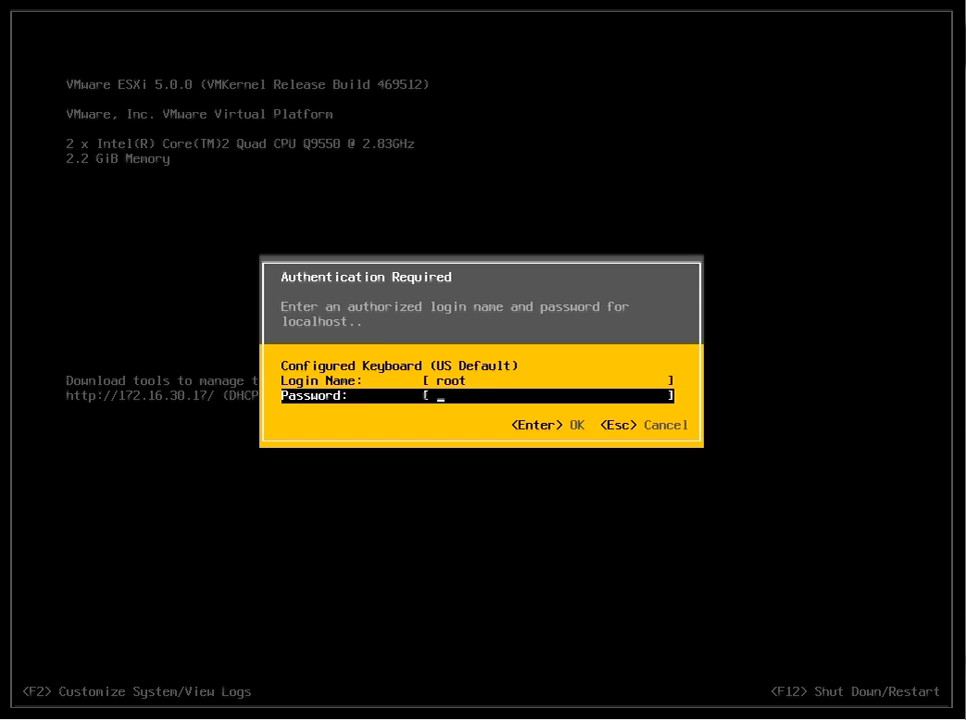
type("****")
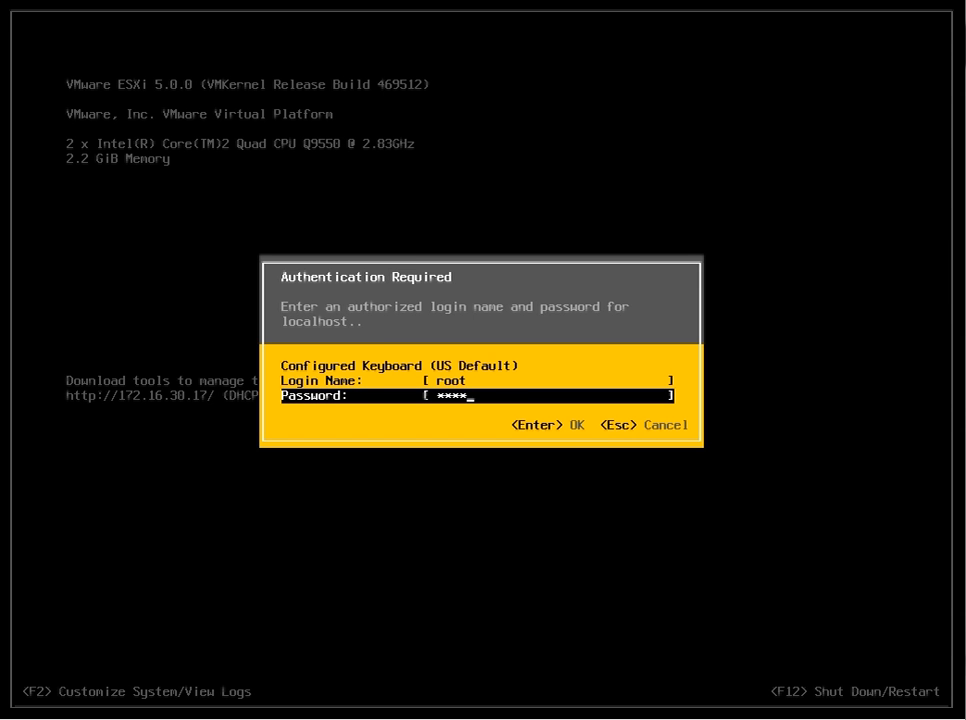
type("****")
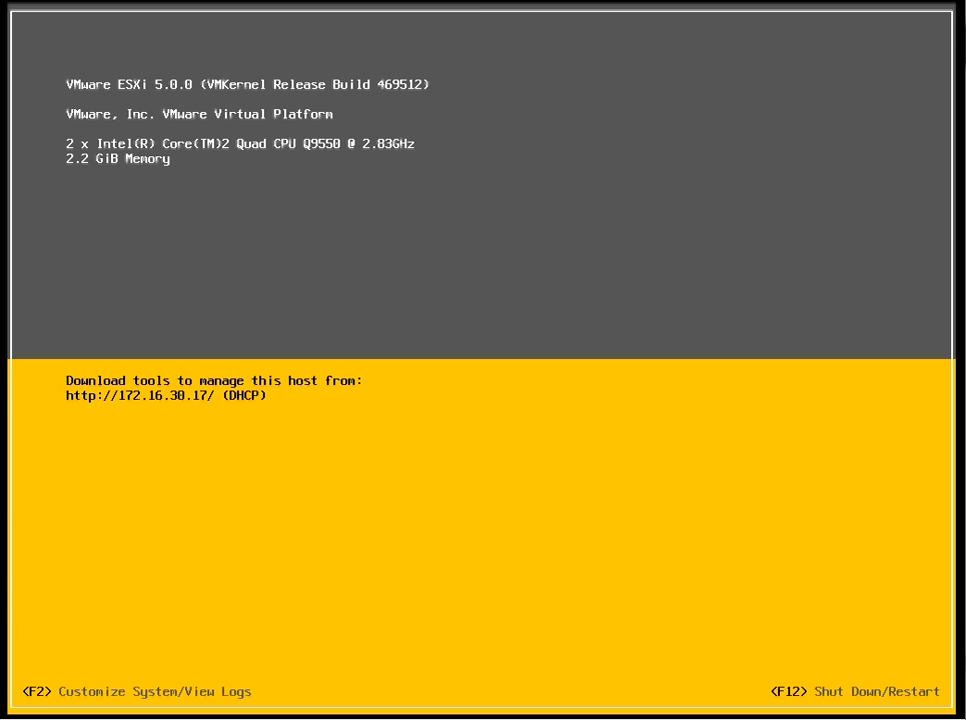
key("f2")
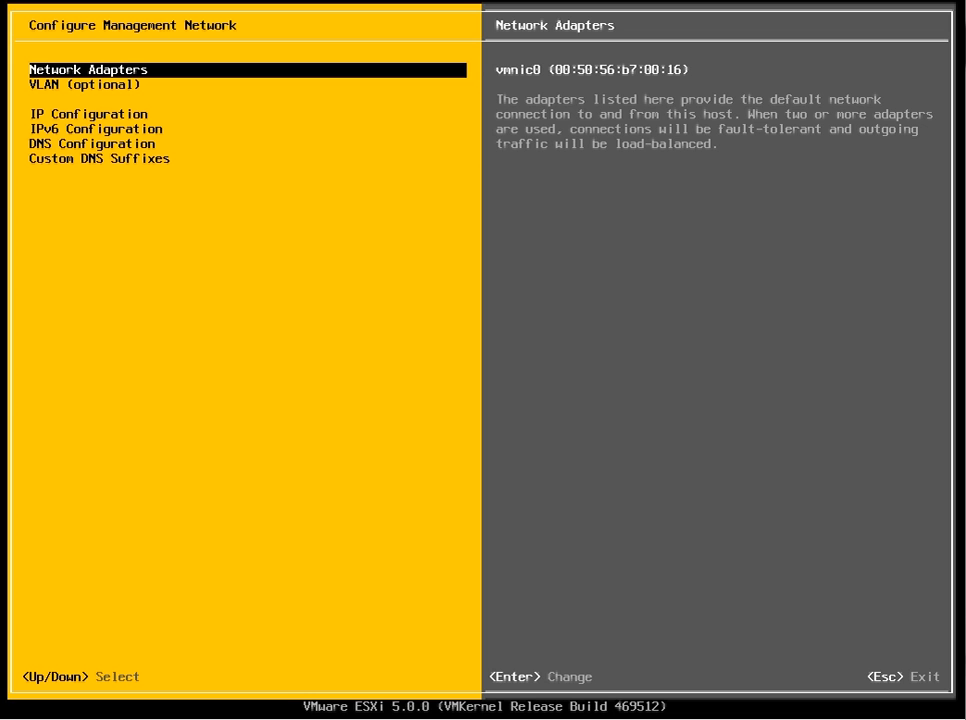
Review the VLAN setting, leave Configure Management Network and move down to Troubleshooting Mode Options
key("Down")
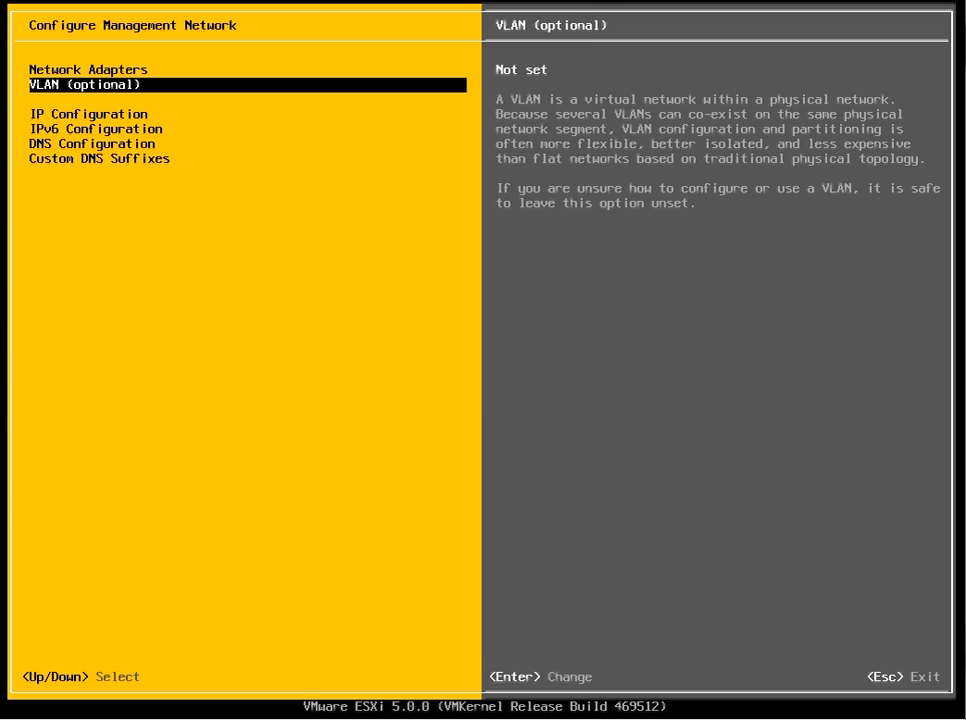
key("Enter")
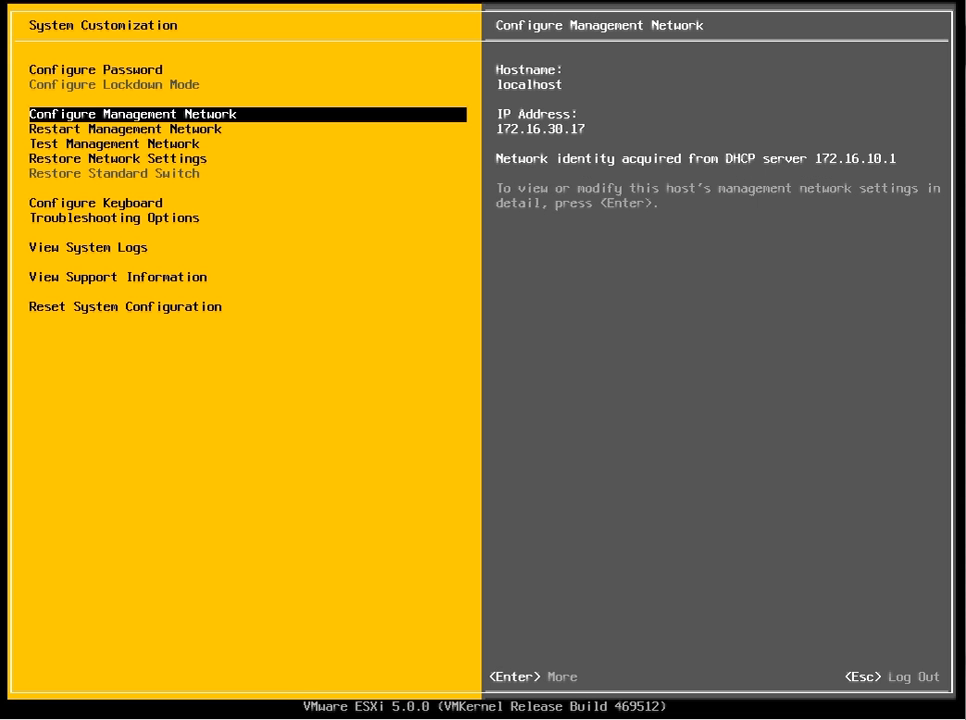
key("Down")
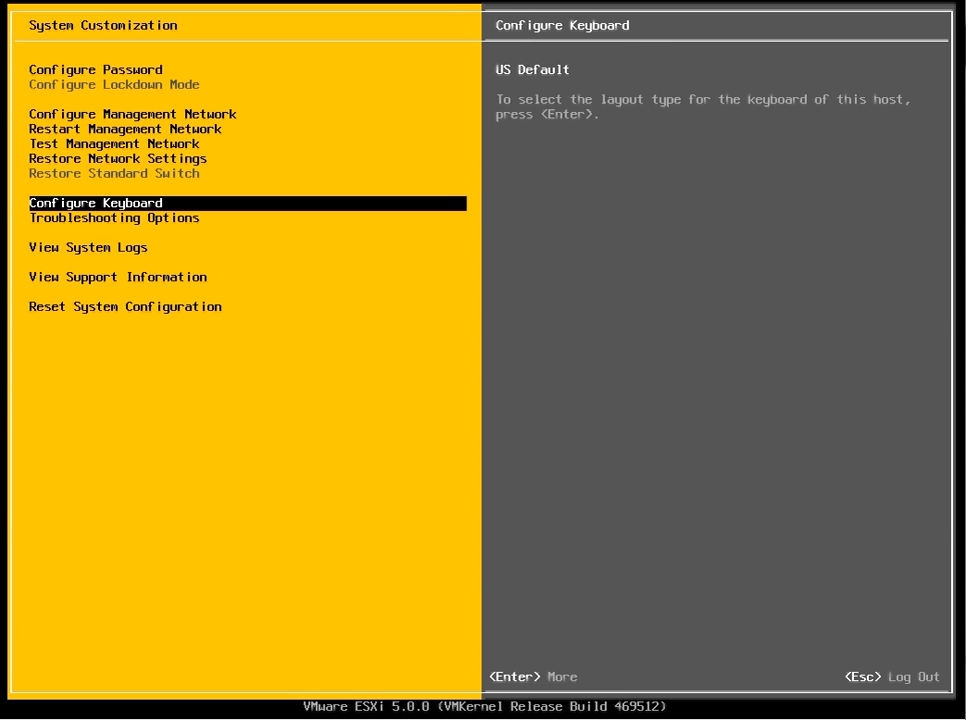
key("Up")
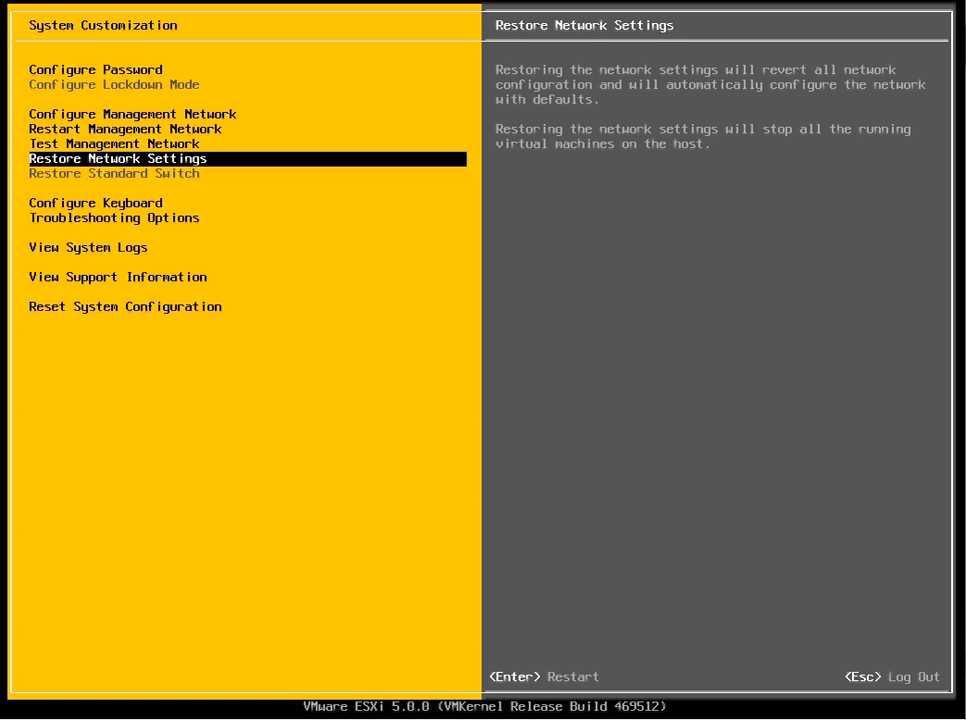
key("Down")
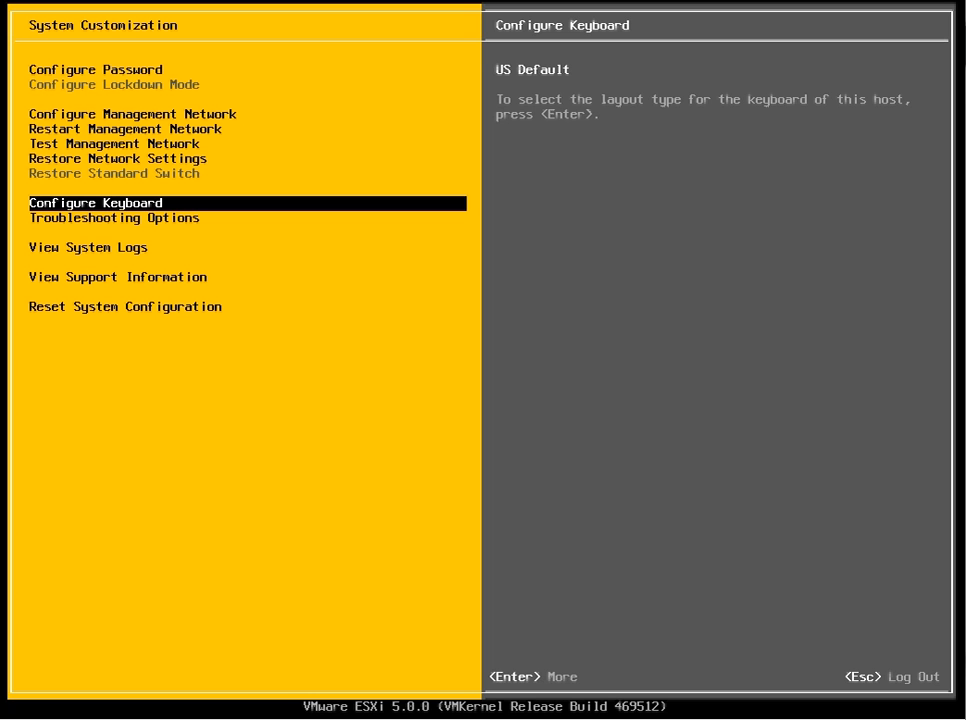
mouse_move(196, 290)
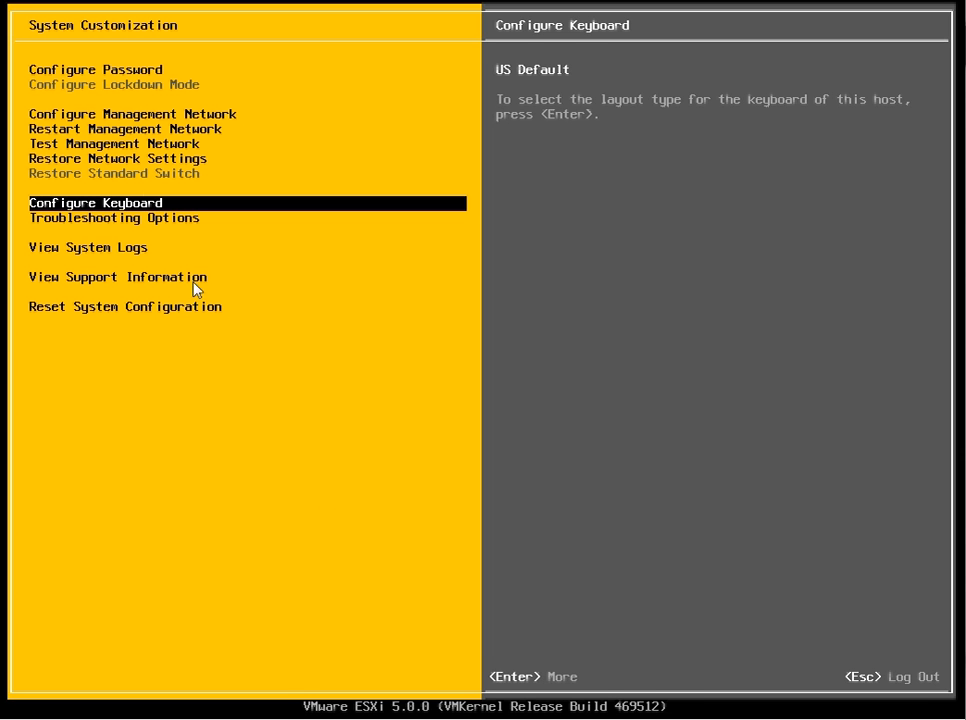
mouse_move(110, 184)
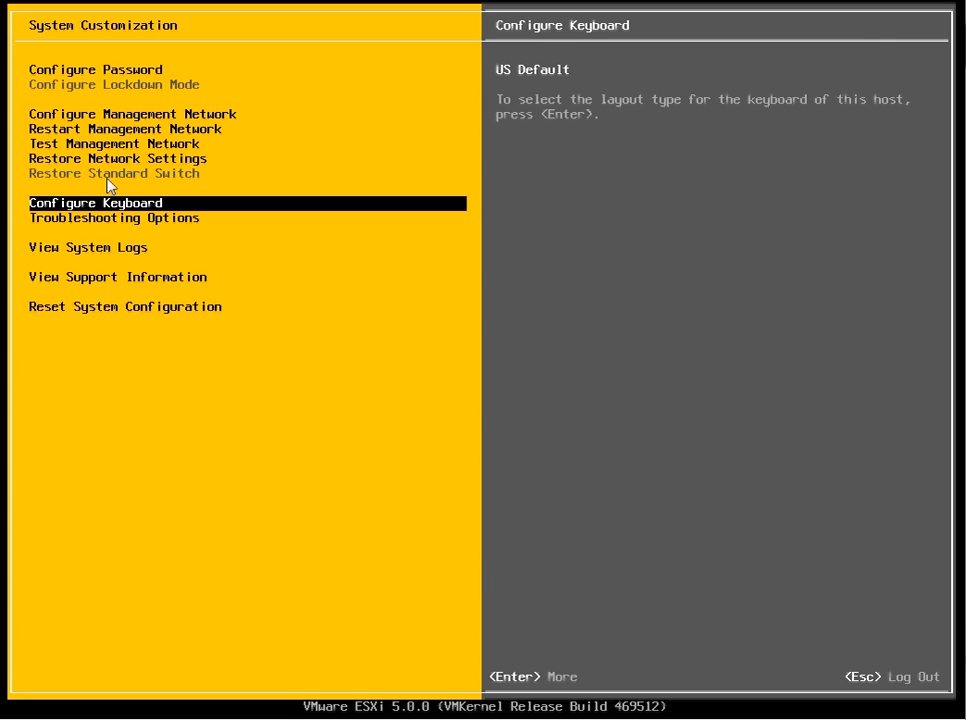
mouse_move(240, 156)
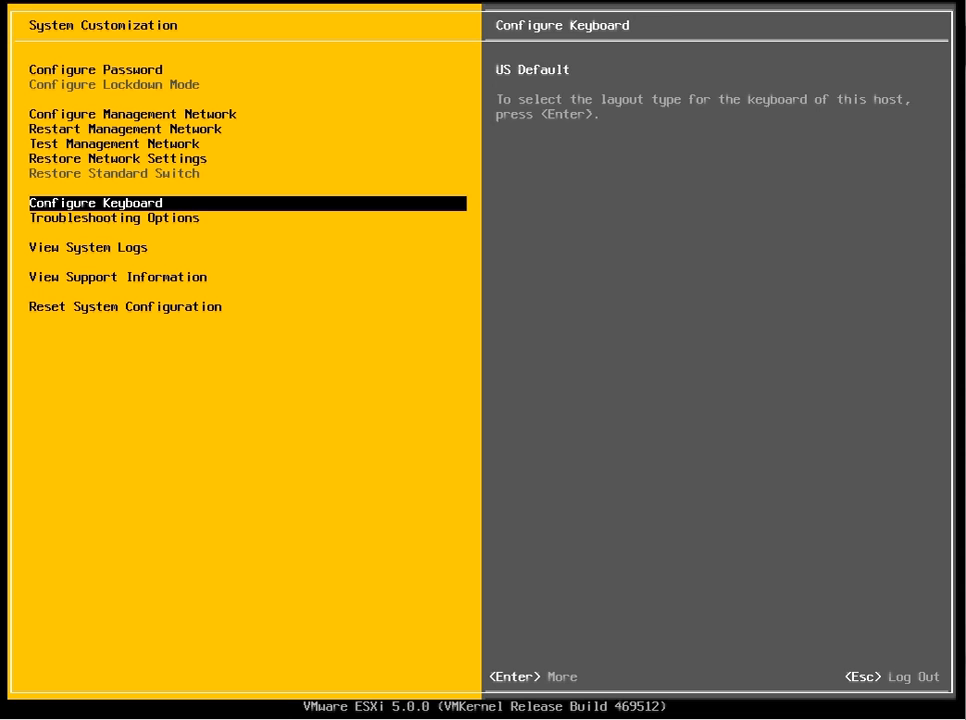
key("Down")
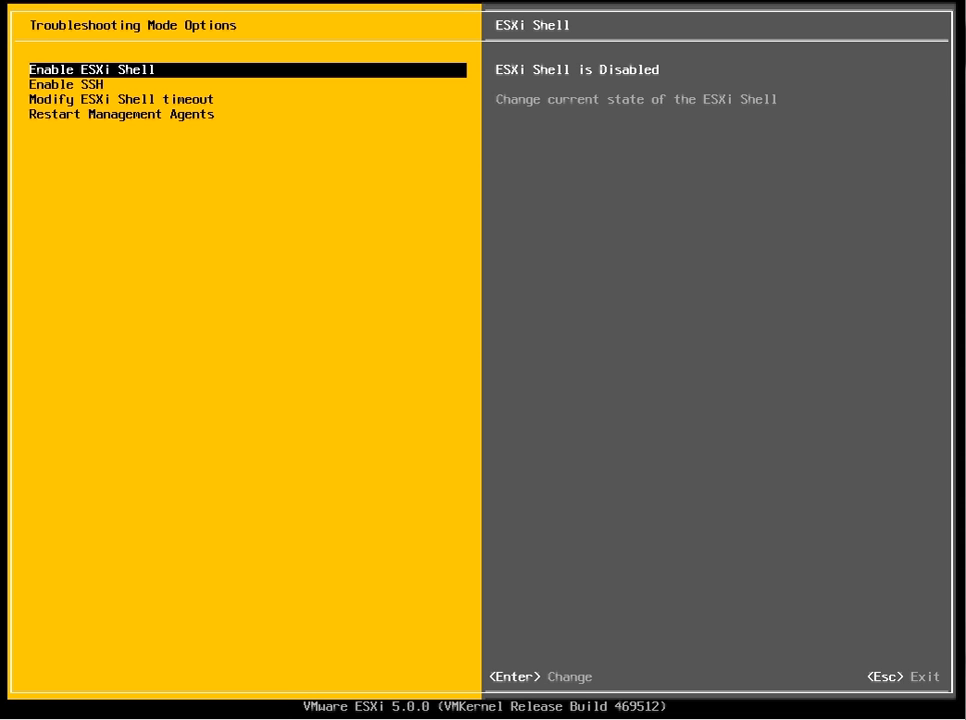
key("Down")
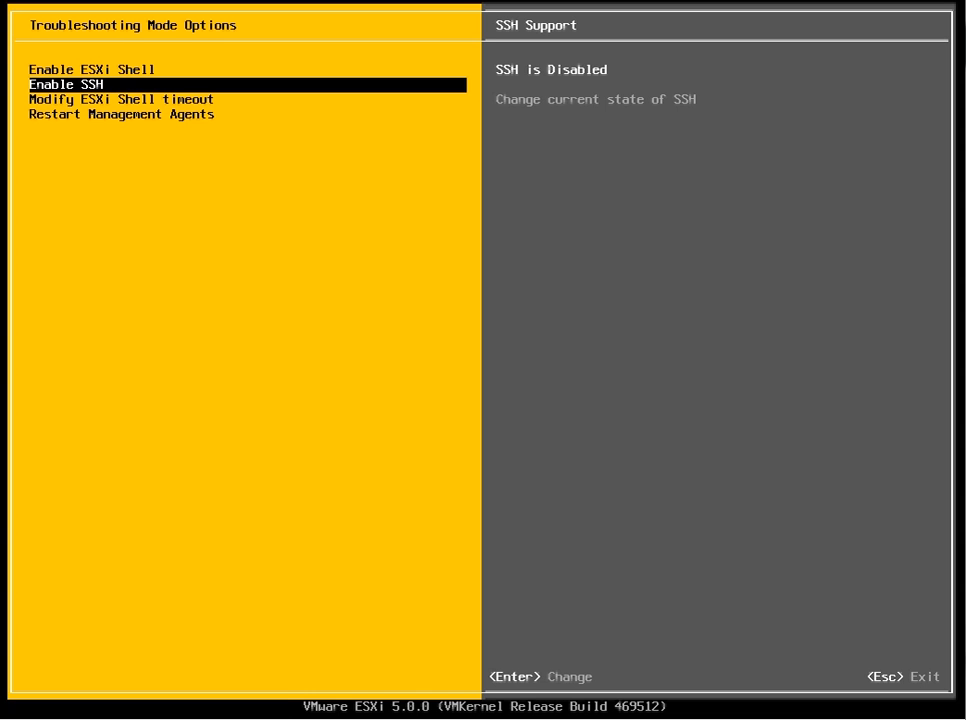
key("Down")
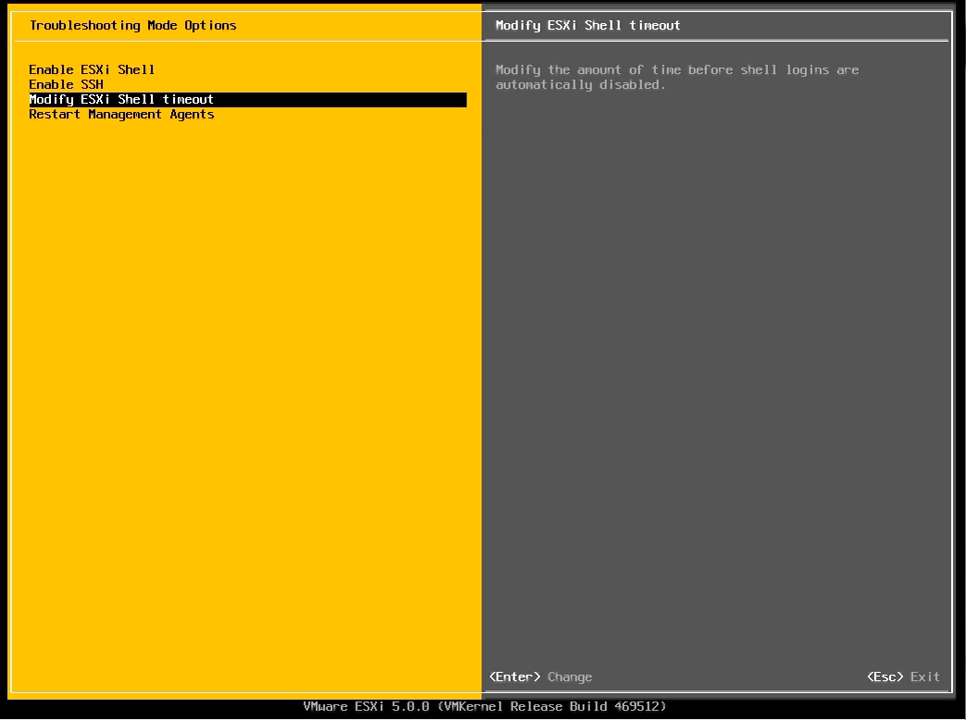
key("Down")
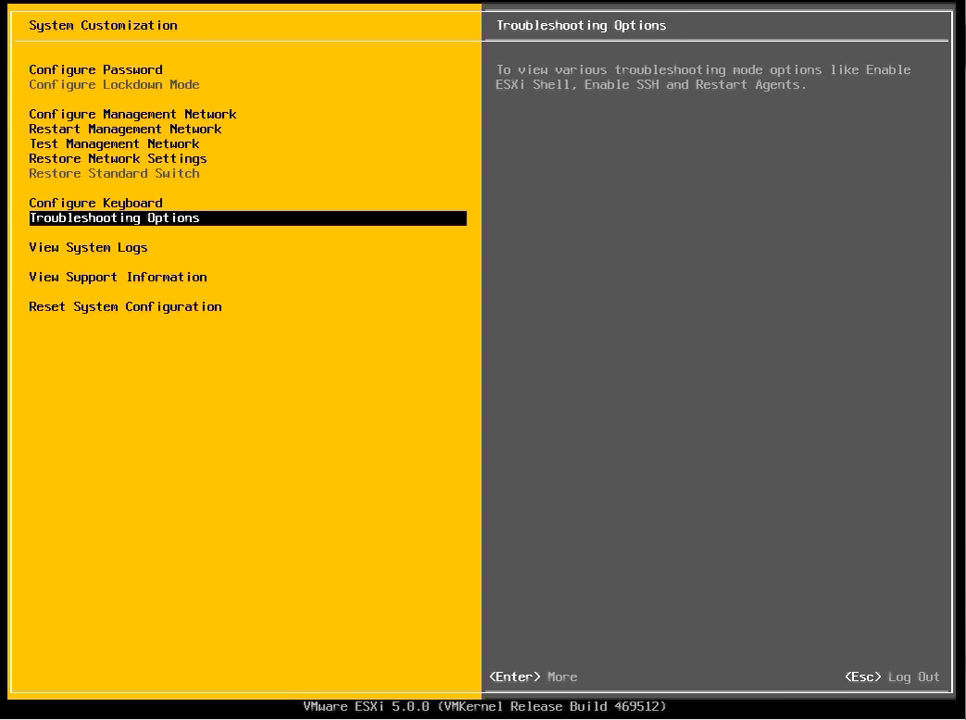
key("Down")
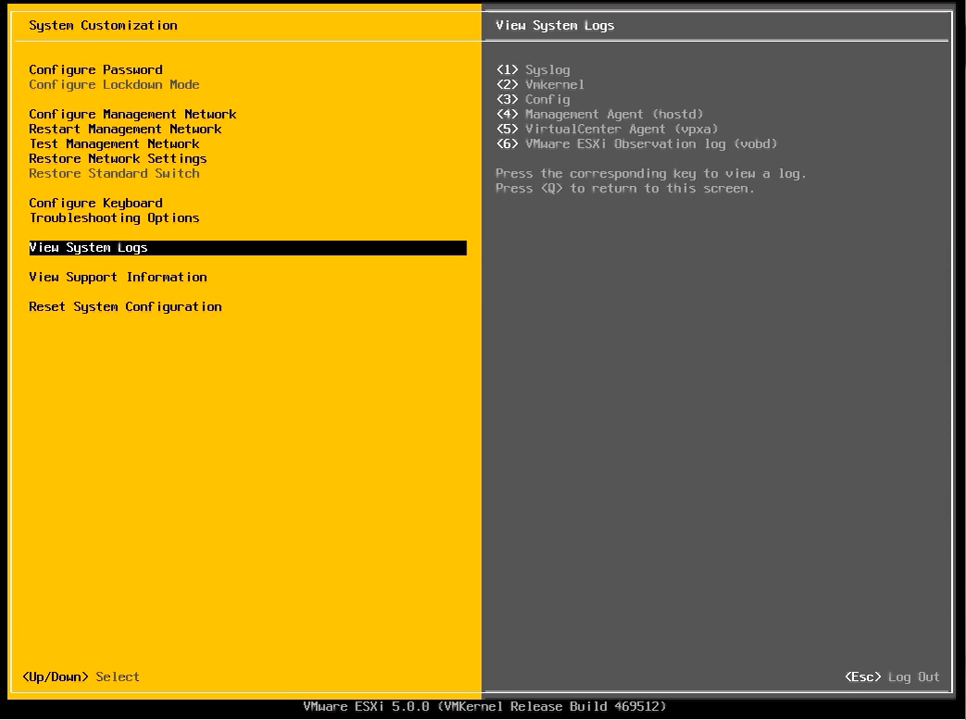
Move down to View Support Information to show serial number, SSL thumbprint and SSH fingerprints
key("Down")
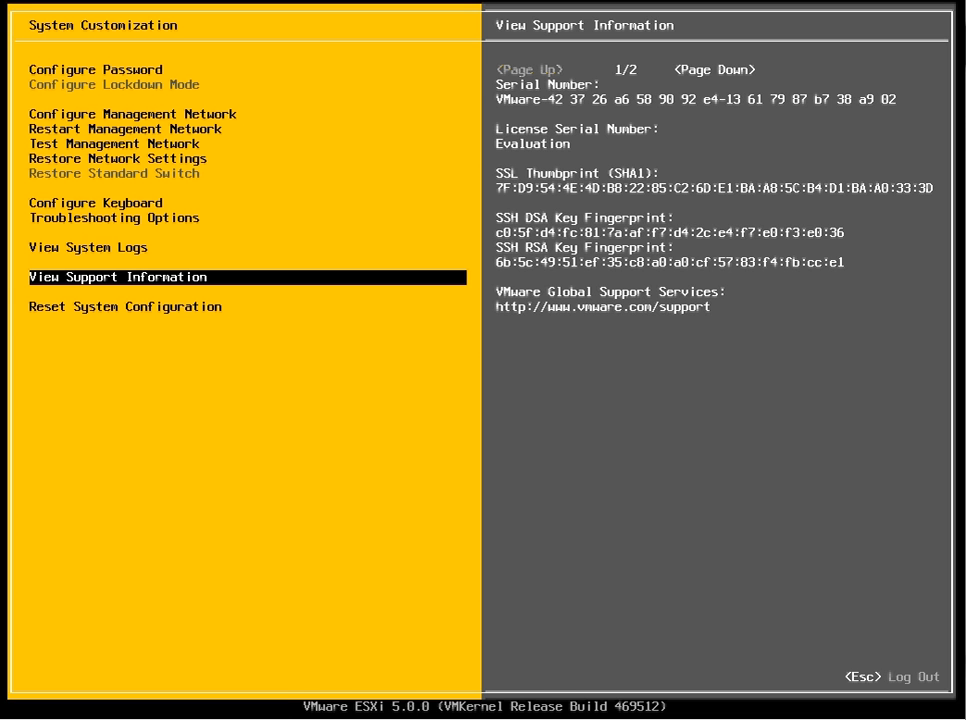